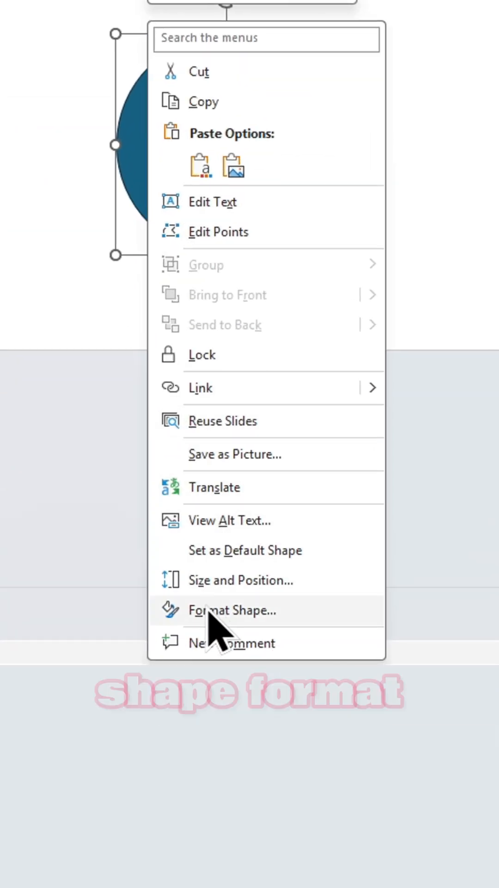
Open Format Shape for the landscape-picture circle and switch its fill to gradient
left_click(232, 610)
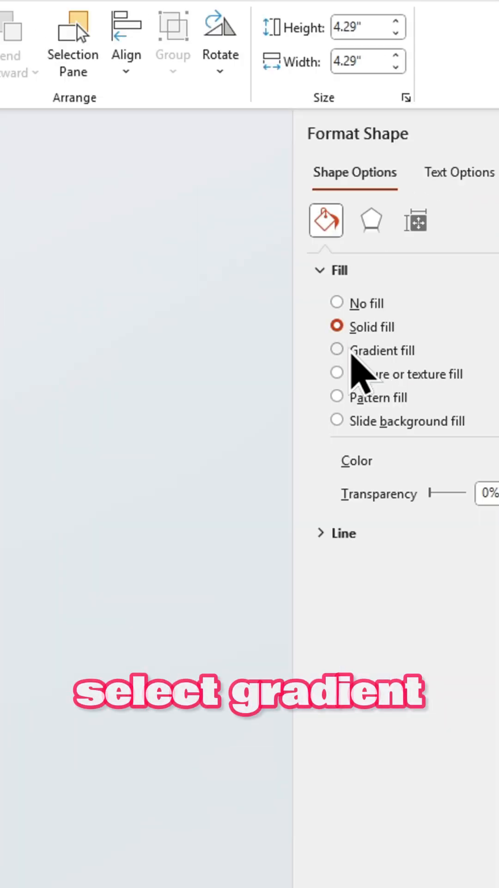
left_click(337, 373)
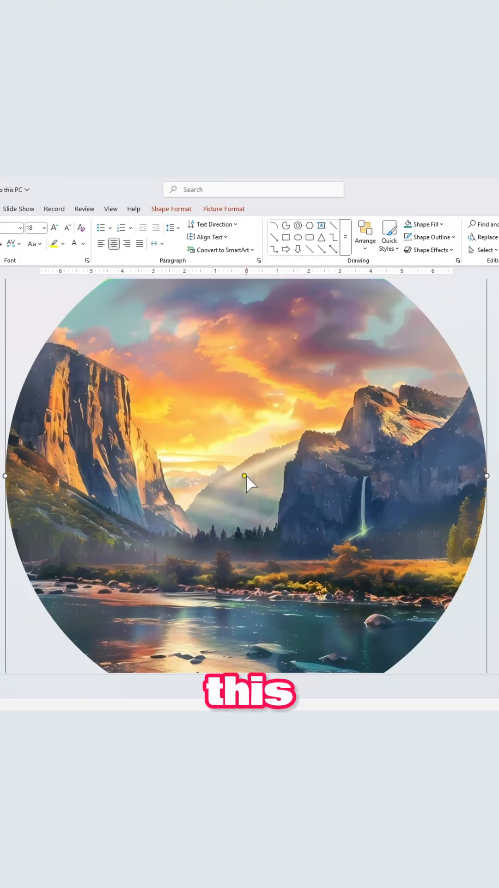
left_click_drag(17, 353, 419, 563)
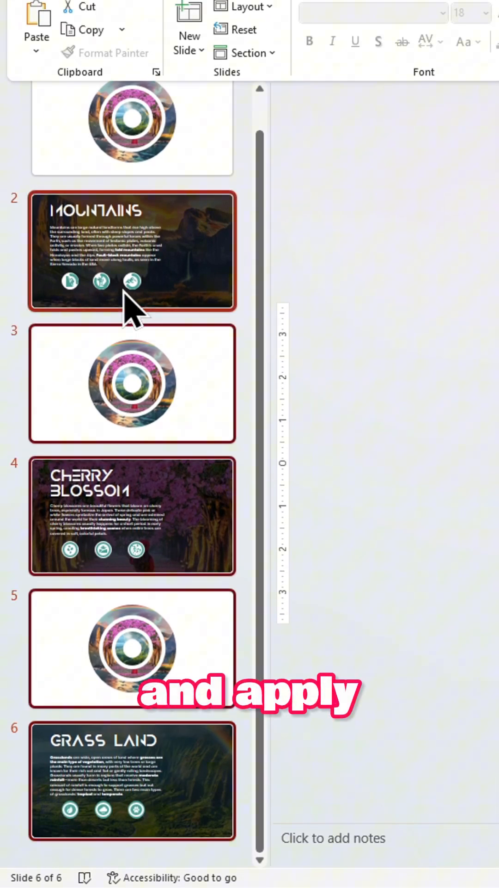
Show the transition options, including Morph, for the six-slide deck
left_click(285, 67)
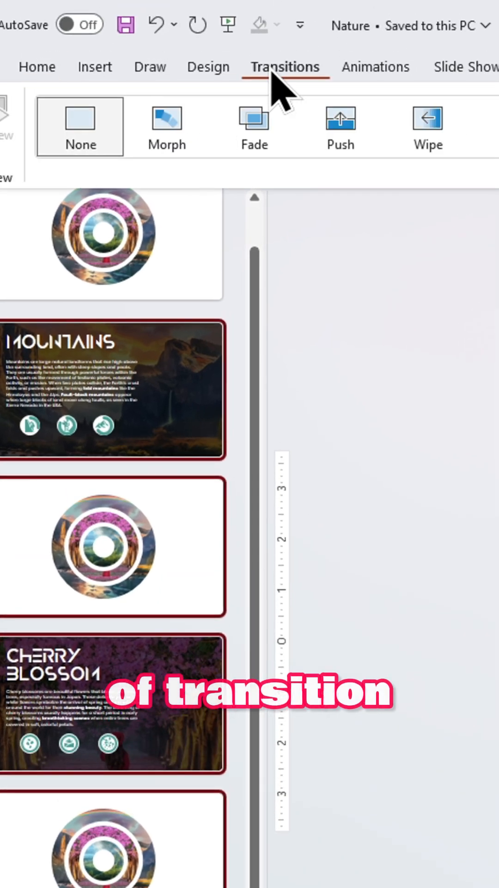